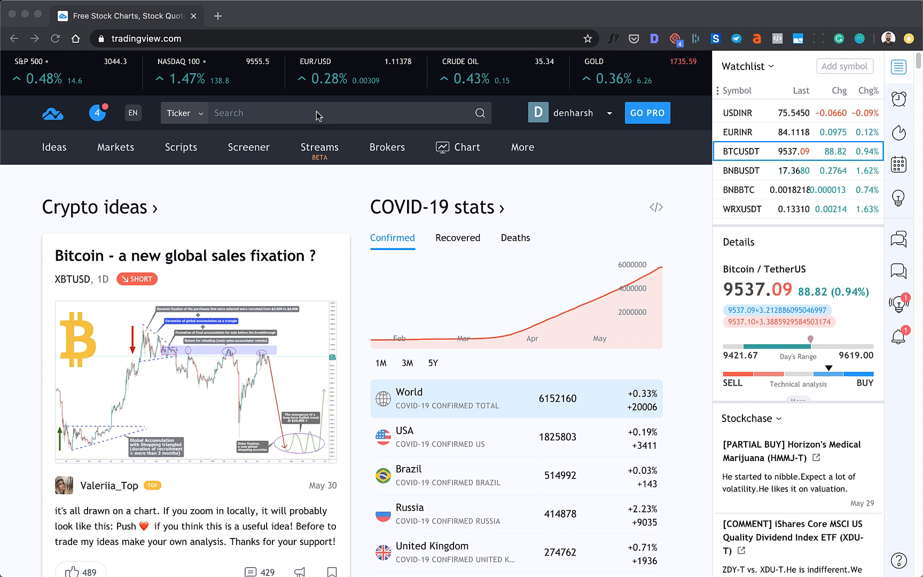
mouse_move(310, 115)
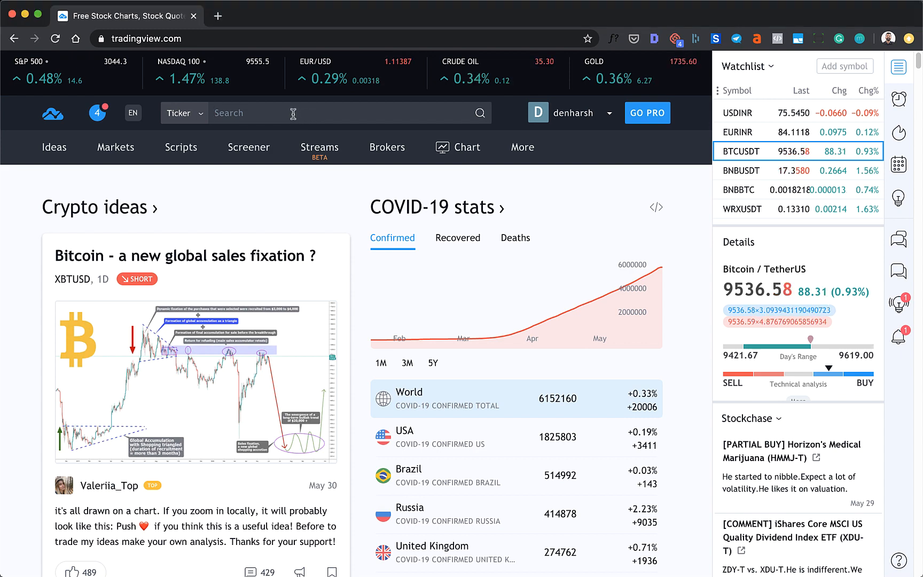
- Search BTCUSDT, open the BINANCE:BTCUSDT symbol page, then launch its full-featured chart
type("BTCUSDT")
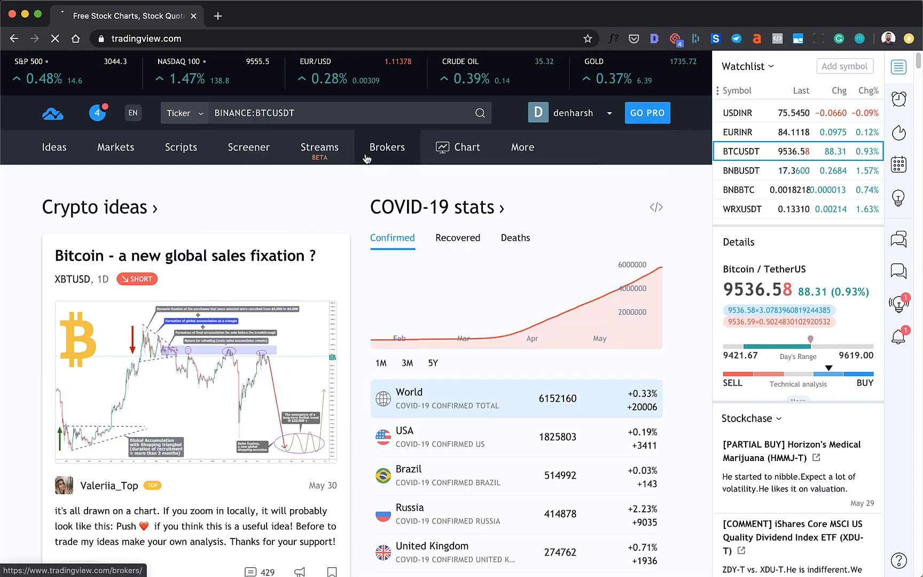
left_click(741, 151)
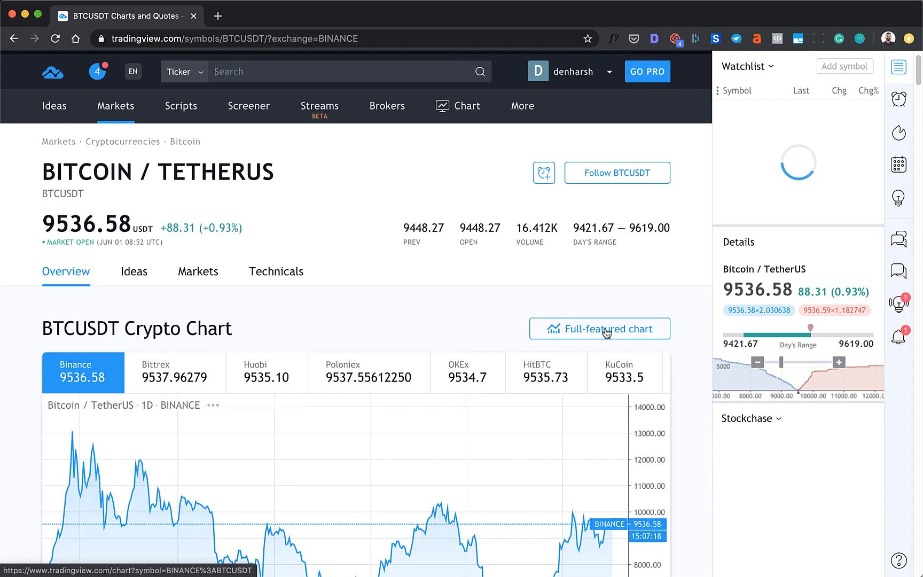
left_click(599, 328)
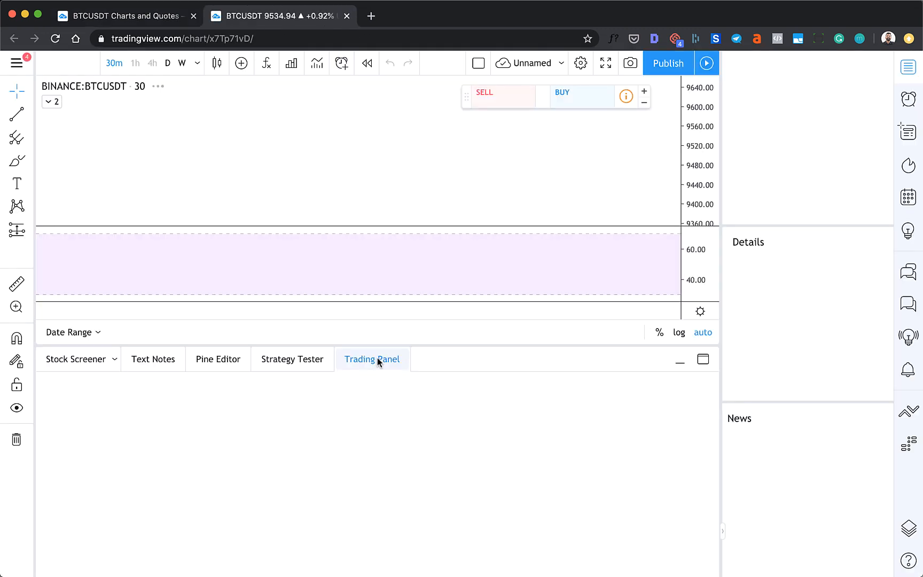
- Pick the Paper Trading broker card in the bottom Trading Panel
left_click(372, 359)
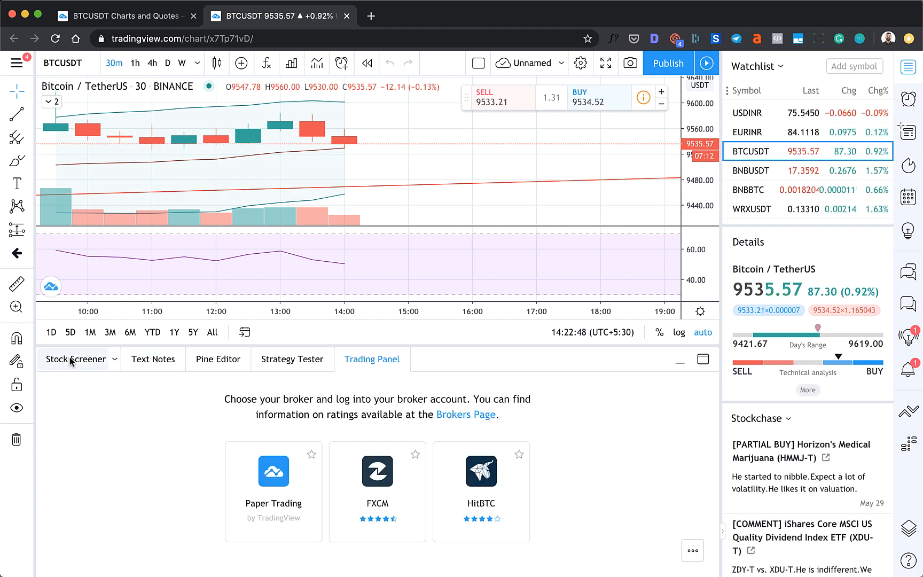
left_click(74, 358)
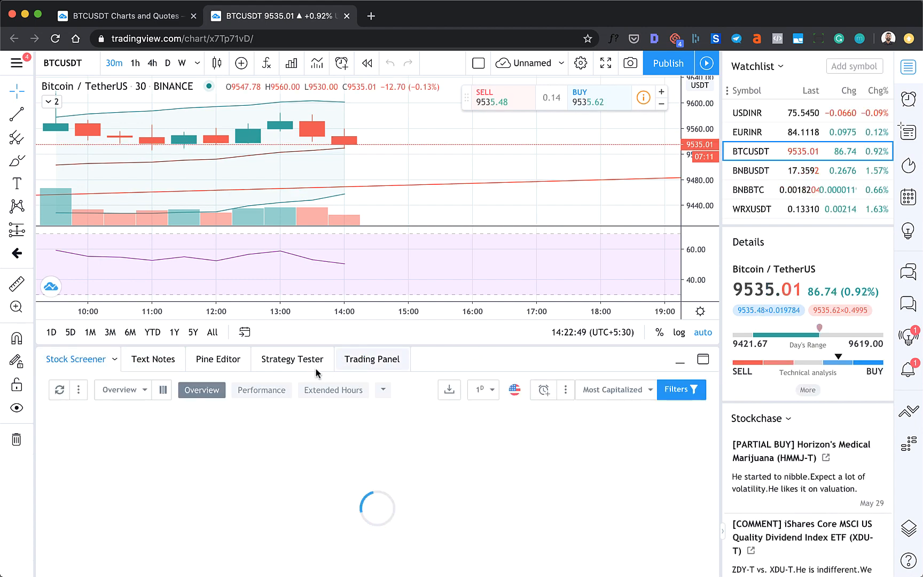
left_click(372, 359)
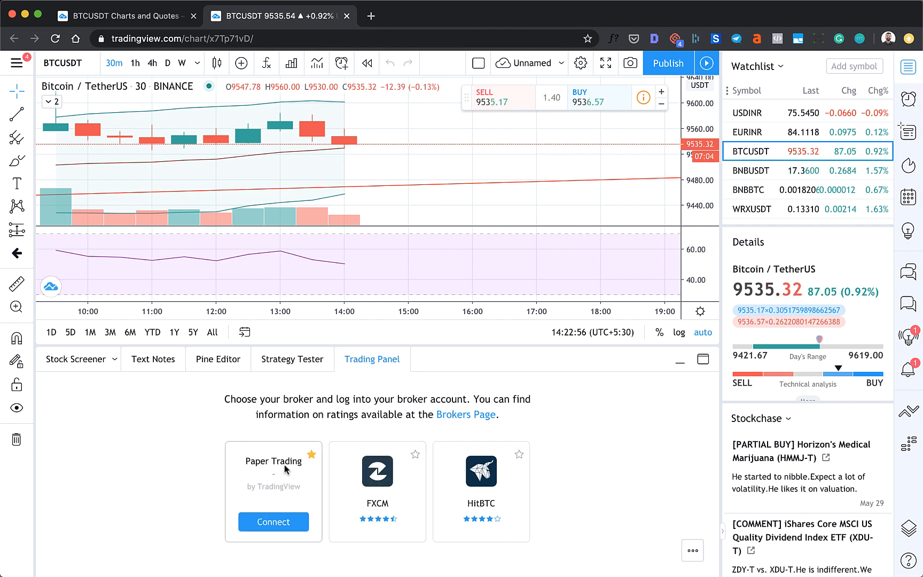
mouse_move(377, 483)
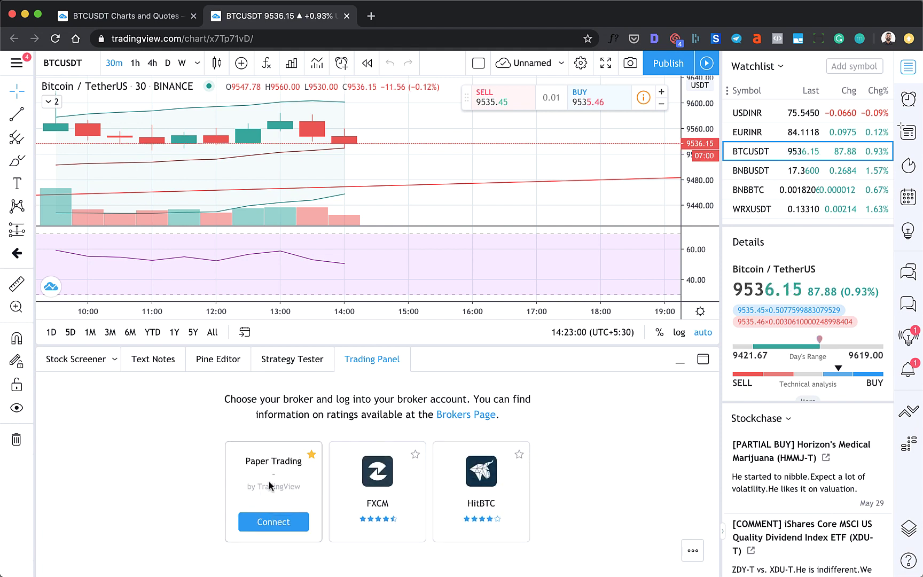
left_click(273, 522)
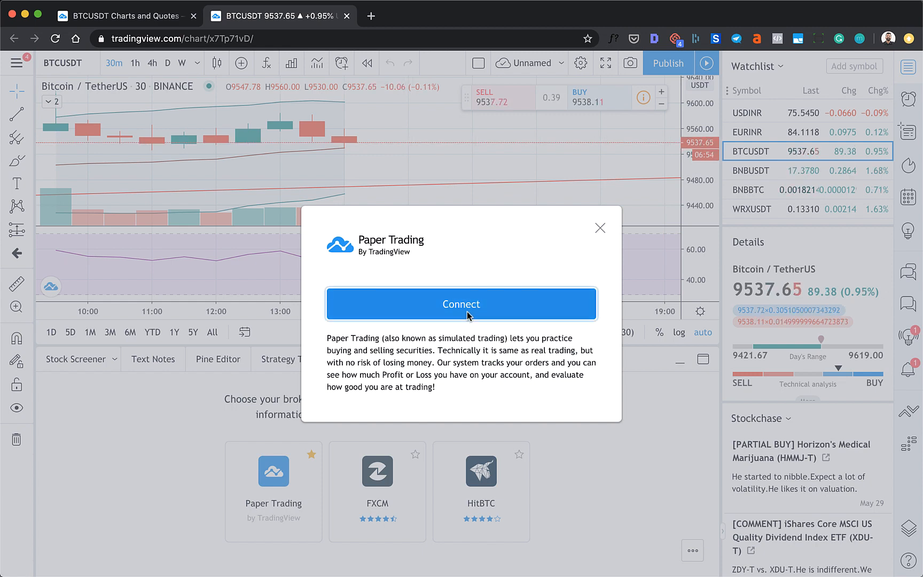
- Connect the Paper Trading account and dismiss the broker-switching tip
left_click(461, 304)
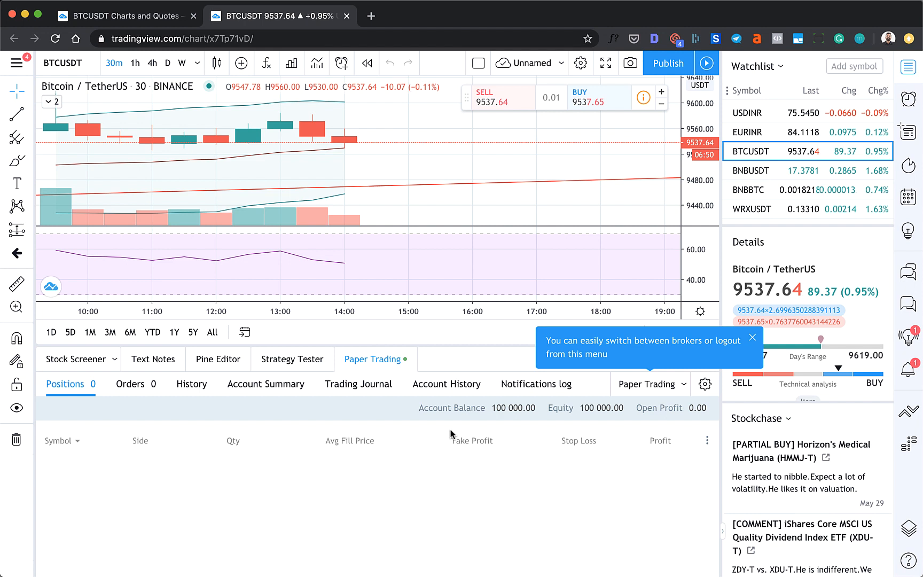
left_click(651, 384)
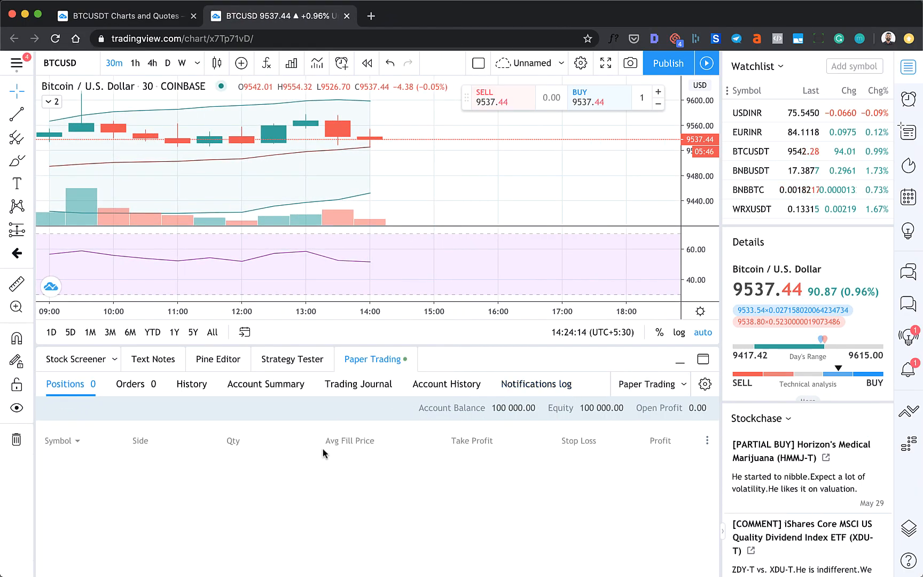
mouse_move(184, 105)
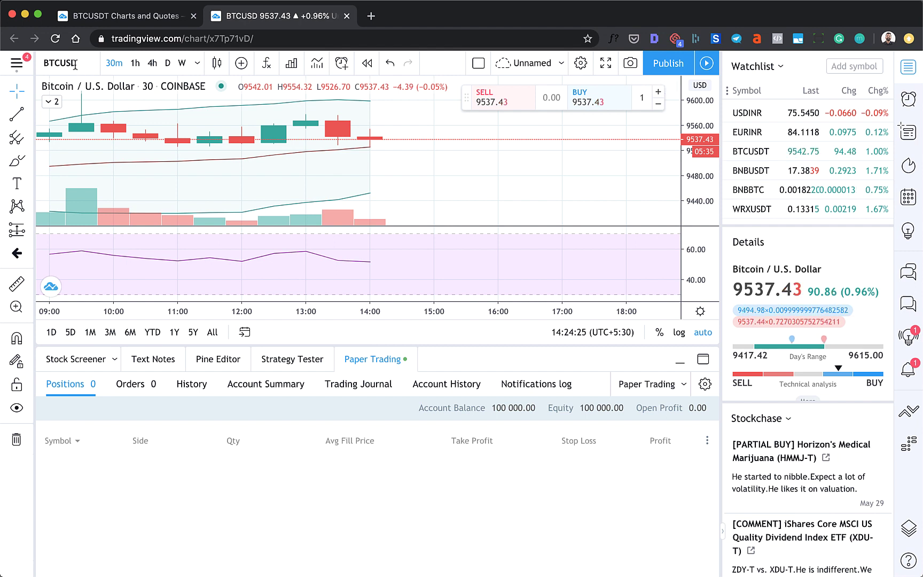
mouse_move(110, 160)
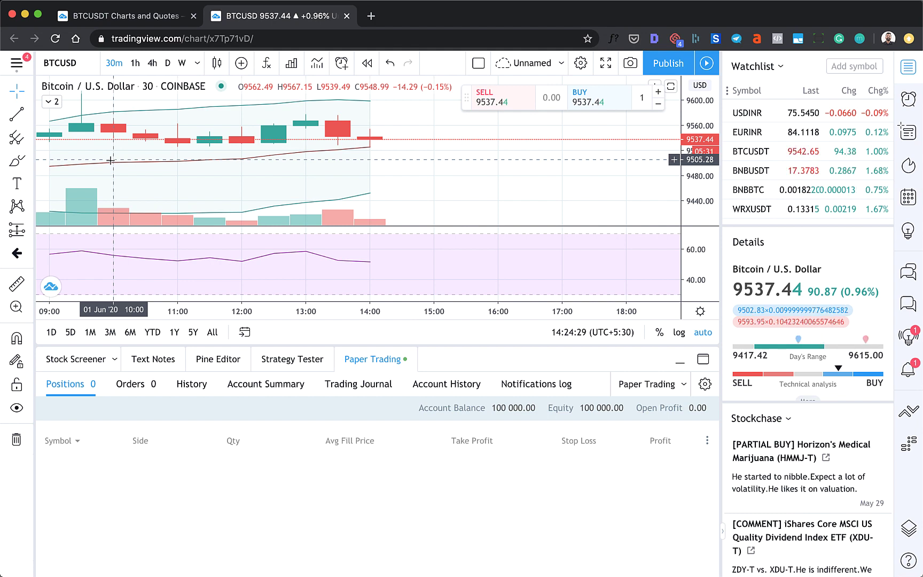
mouse_move(145, 479)
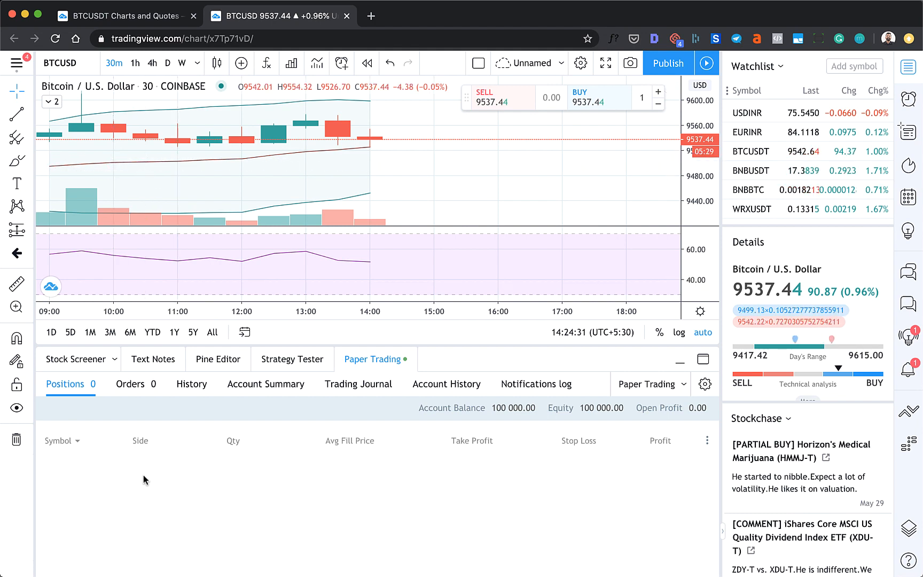
- Open the BUY order ticket for BTCUSD, preview LIMIT, then return to MARKET
left_click(597, 97)
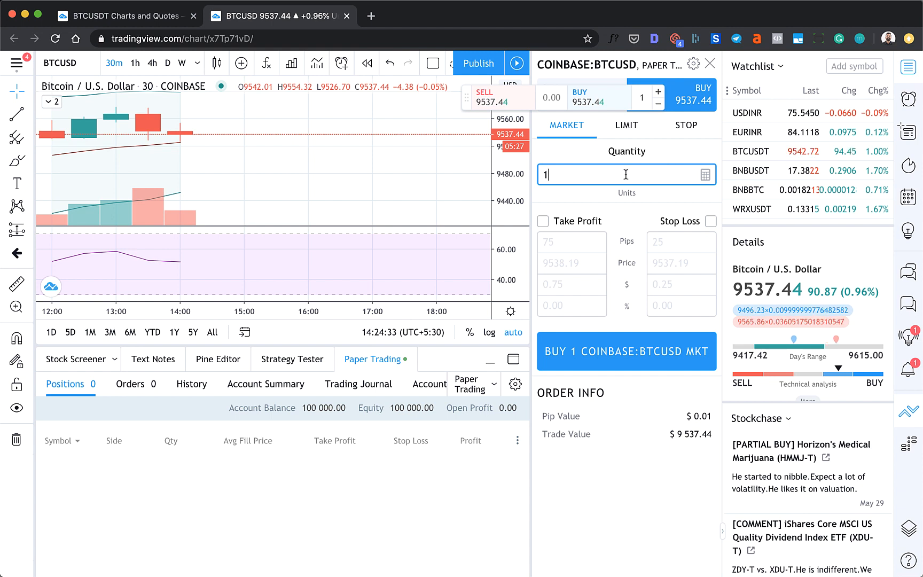
mouse_move(593, 139)
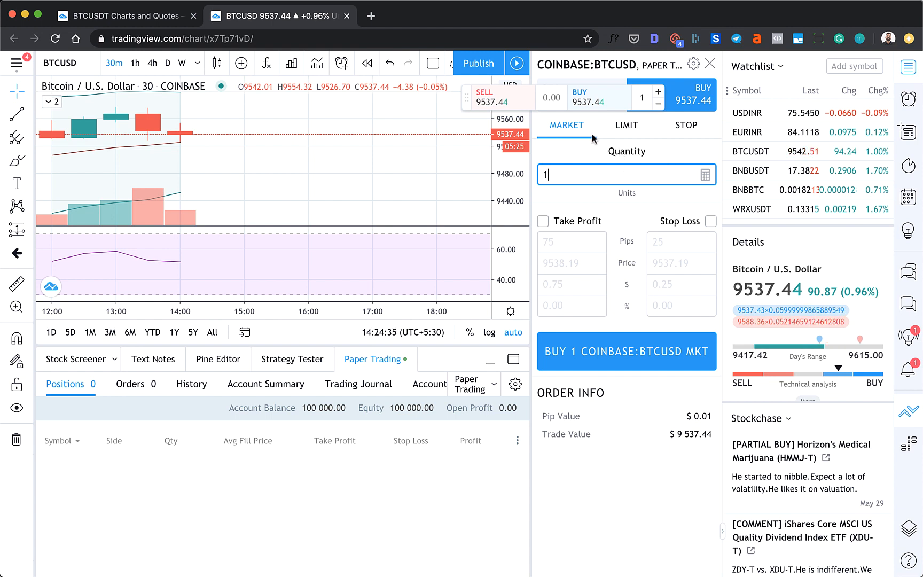
left_click(626, 125)
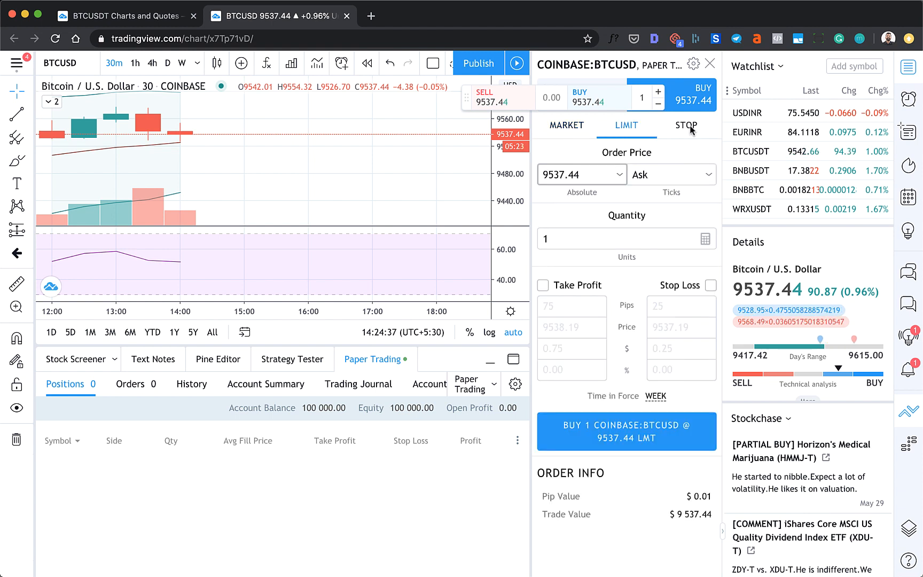
left_click(566, 125)
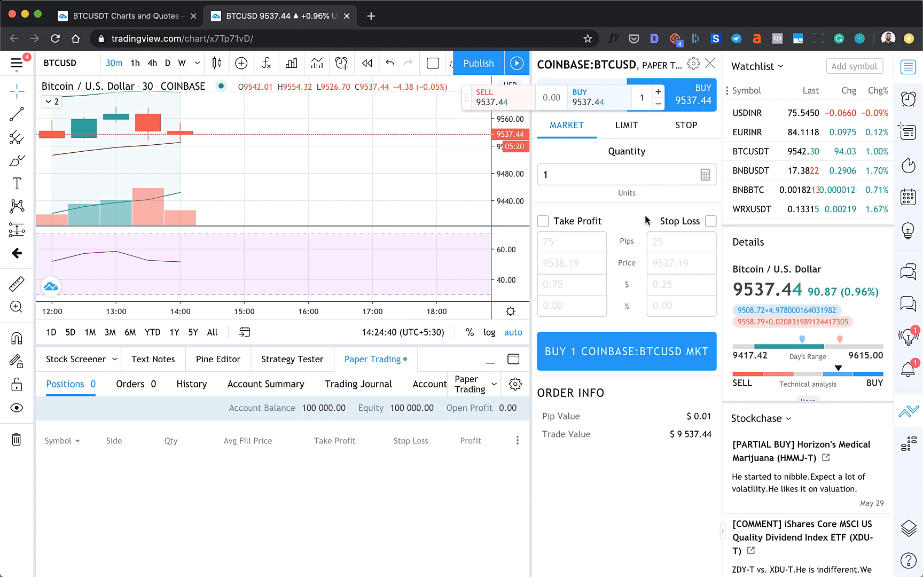